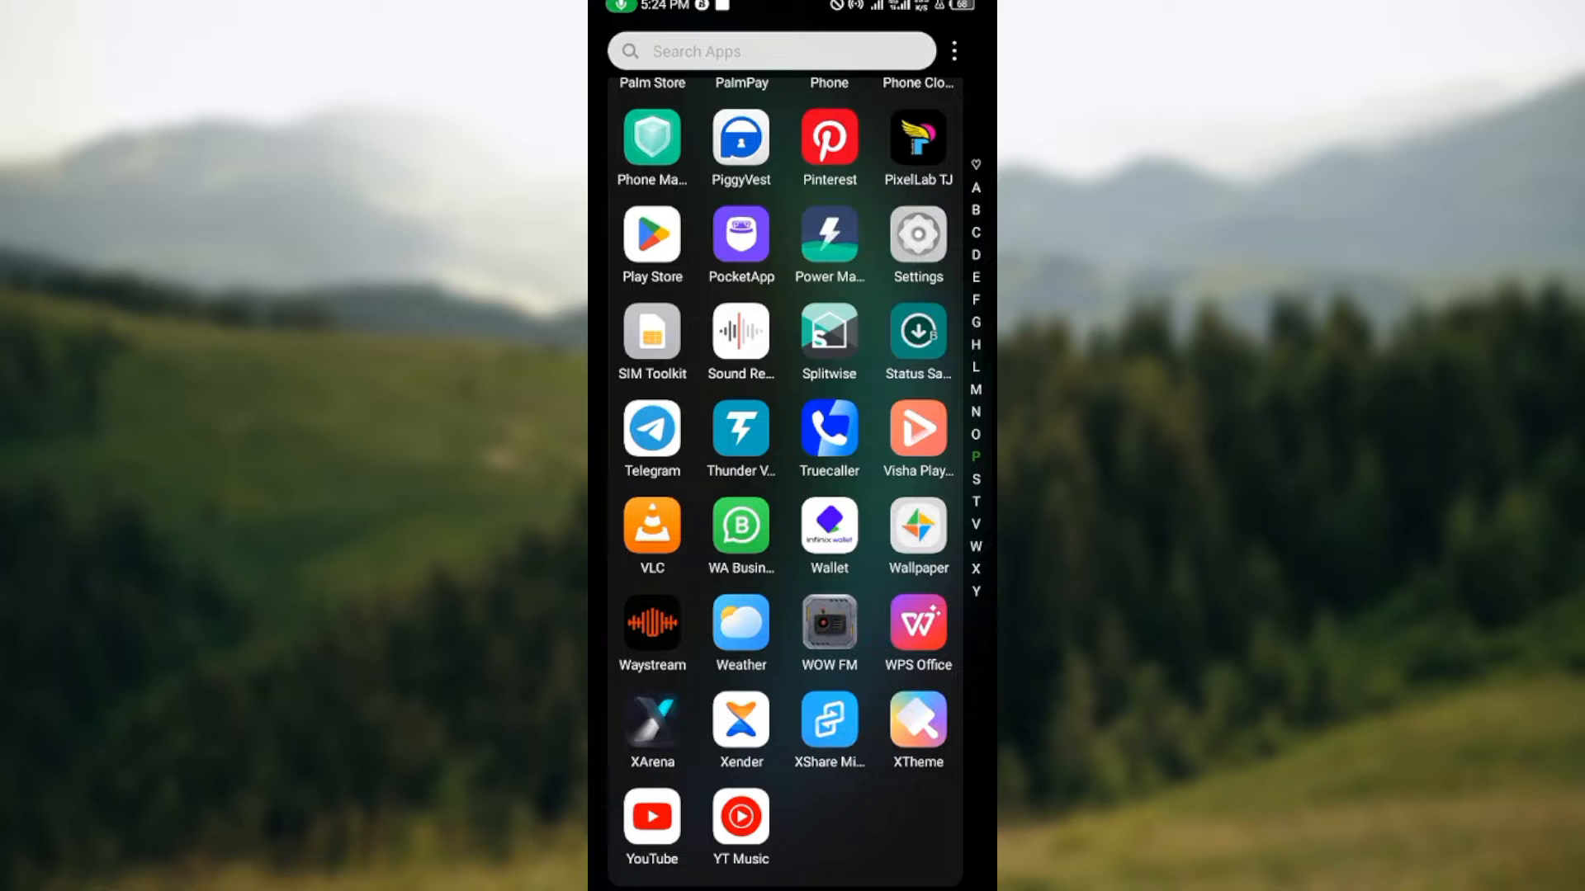
Launch Splitwise from the Android app drawer
click(828, 341)
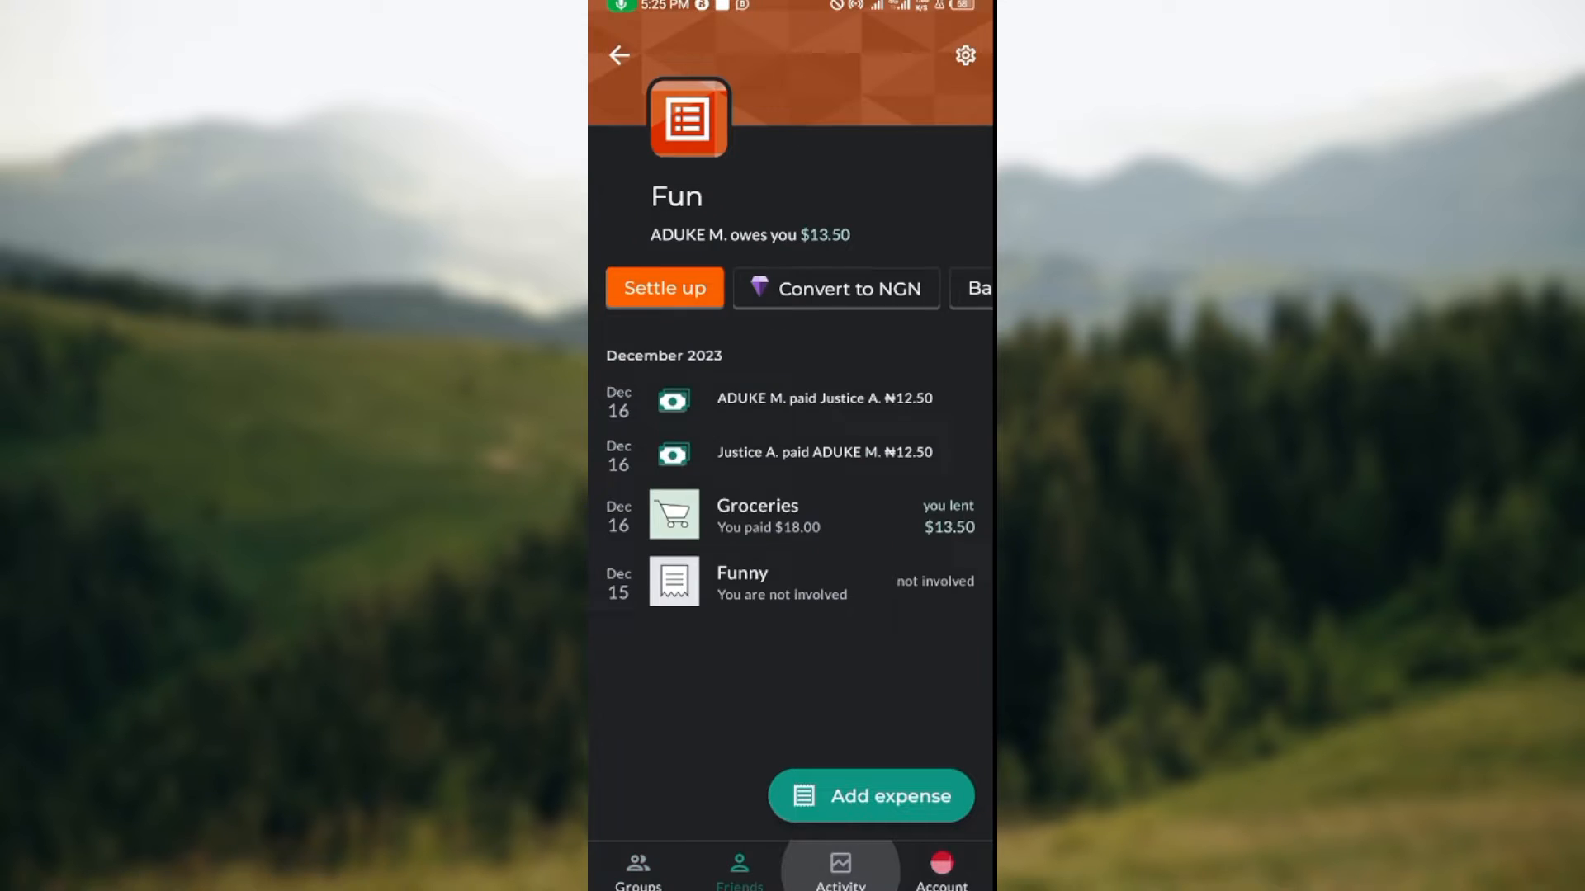
Leave the Fun group and open Non-group expenses, where a friend owes ₦33,333.33
click(941, 868)
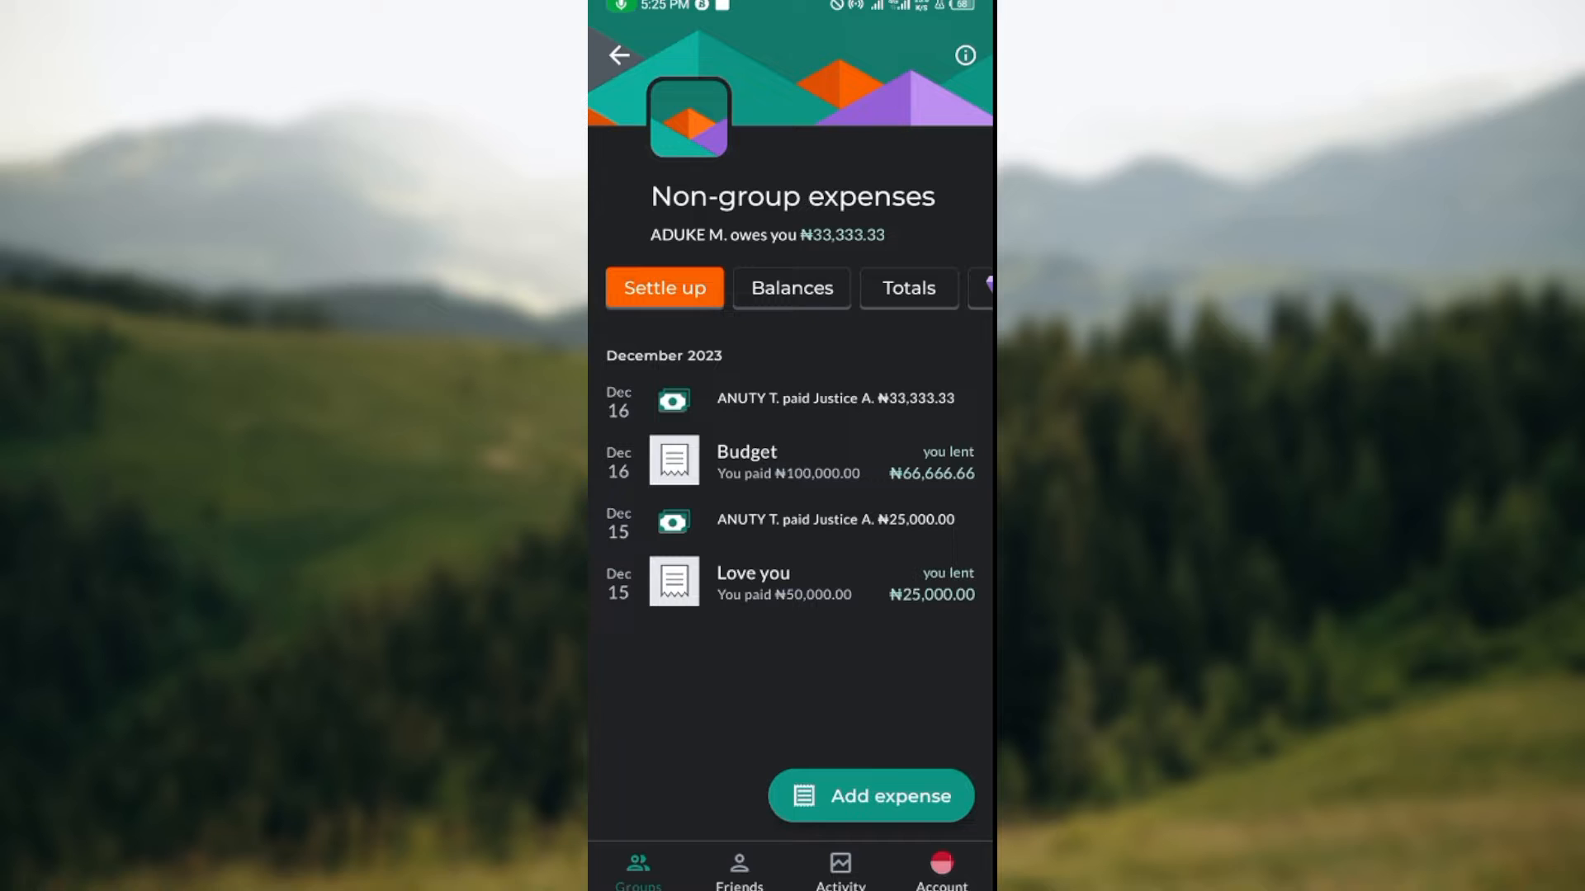
click(788, 460)
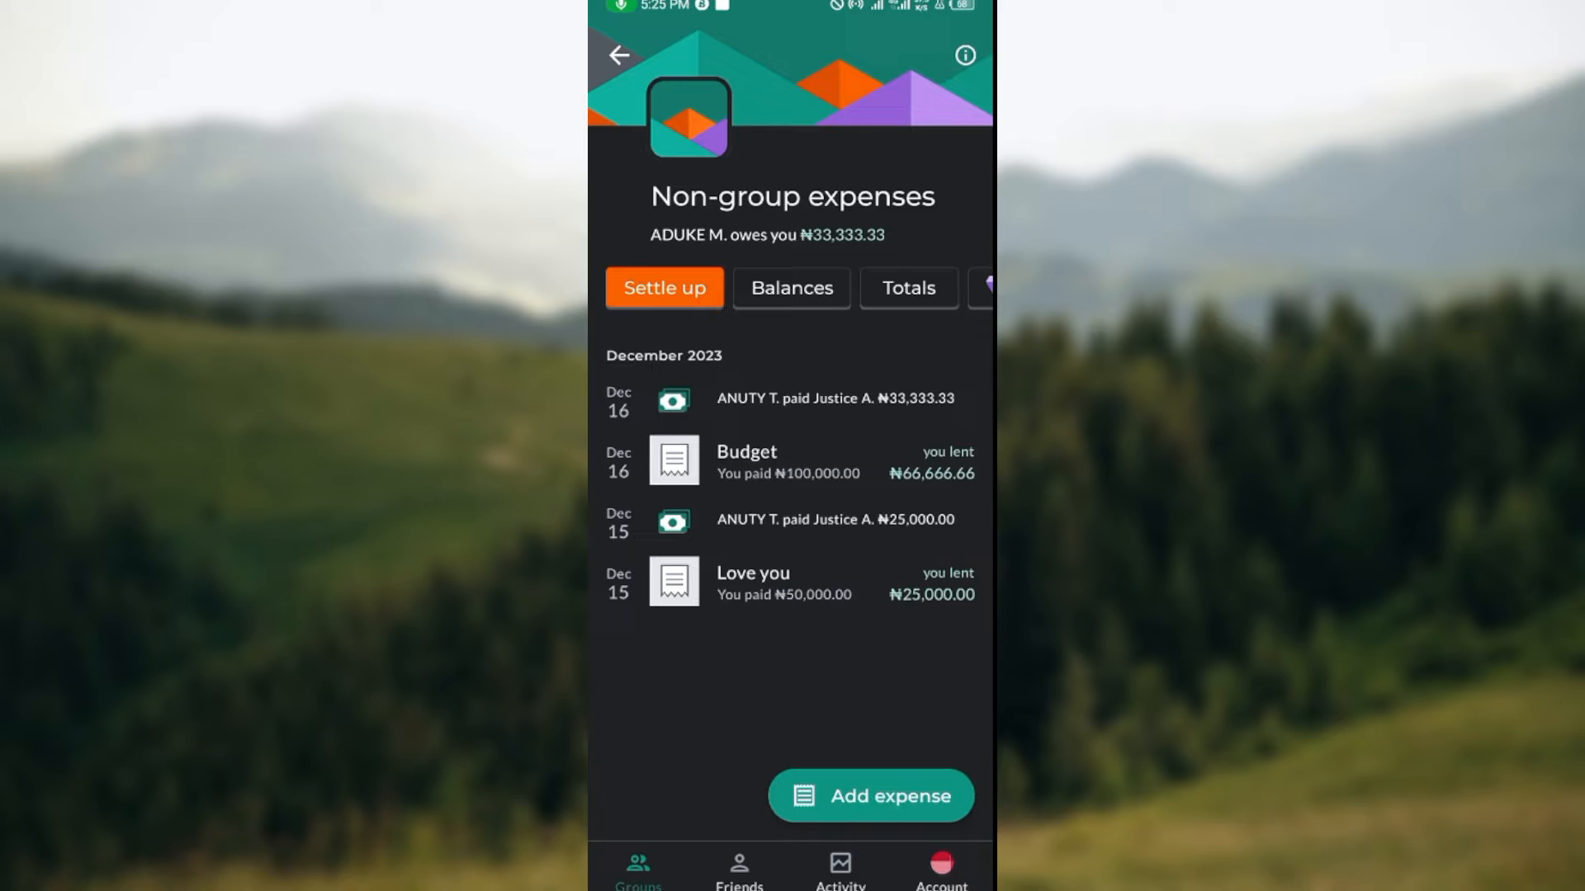
Settle up by selecting the friend's ₦33,333.33 balance
click(663, 288)
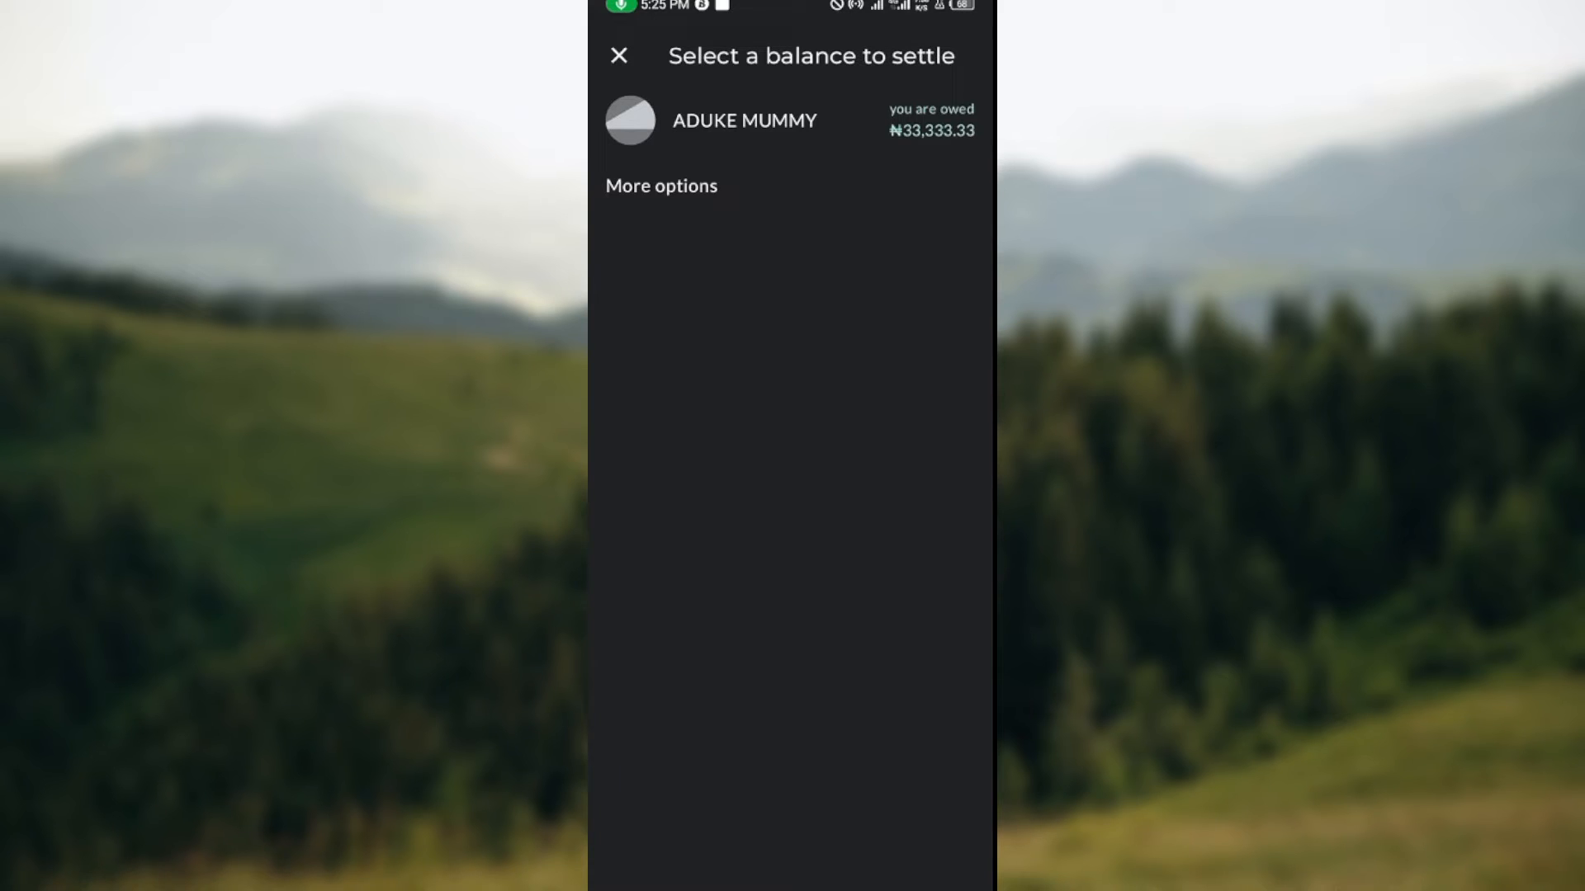
click(743, 119)
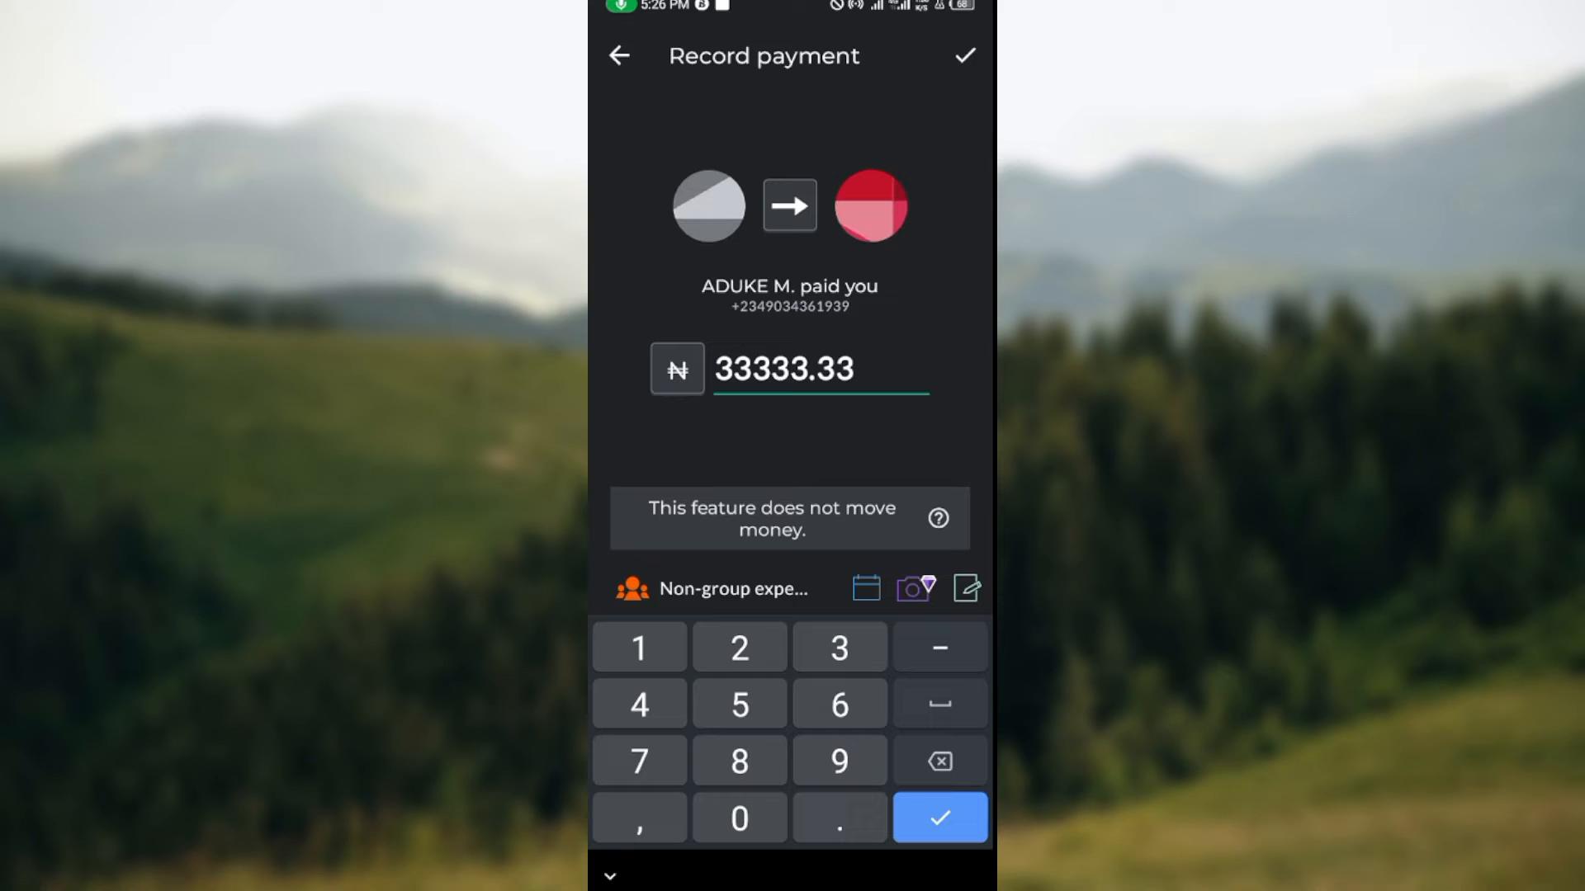
Save the ₦33,333.33 payment record without adding notes
click(864, 588)
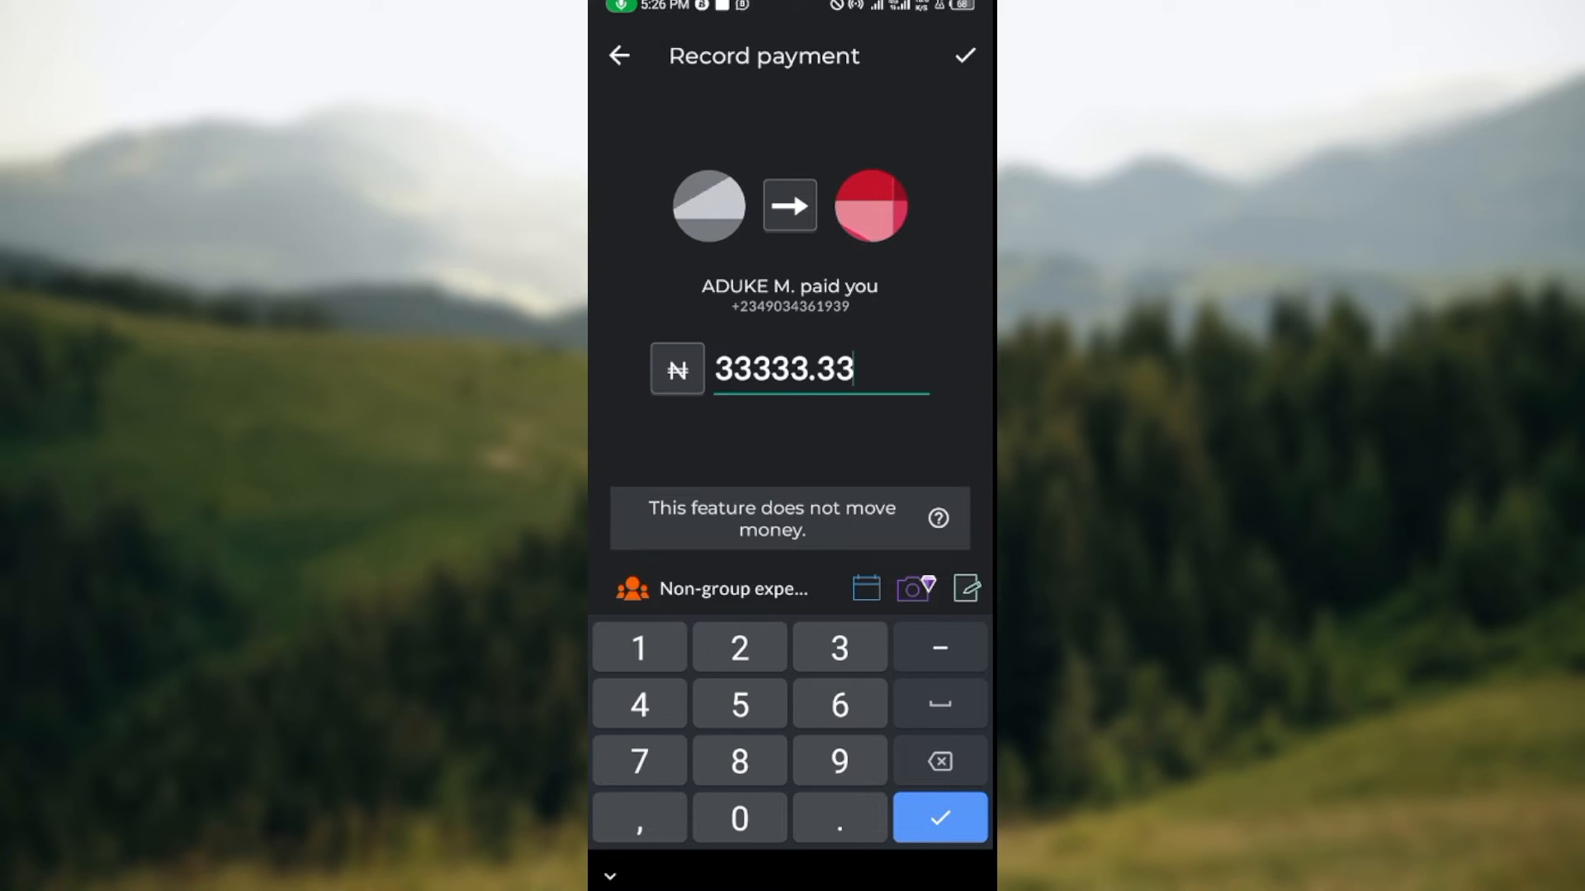
click(964, 589)
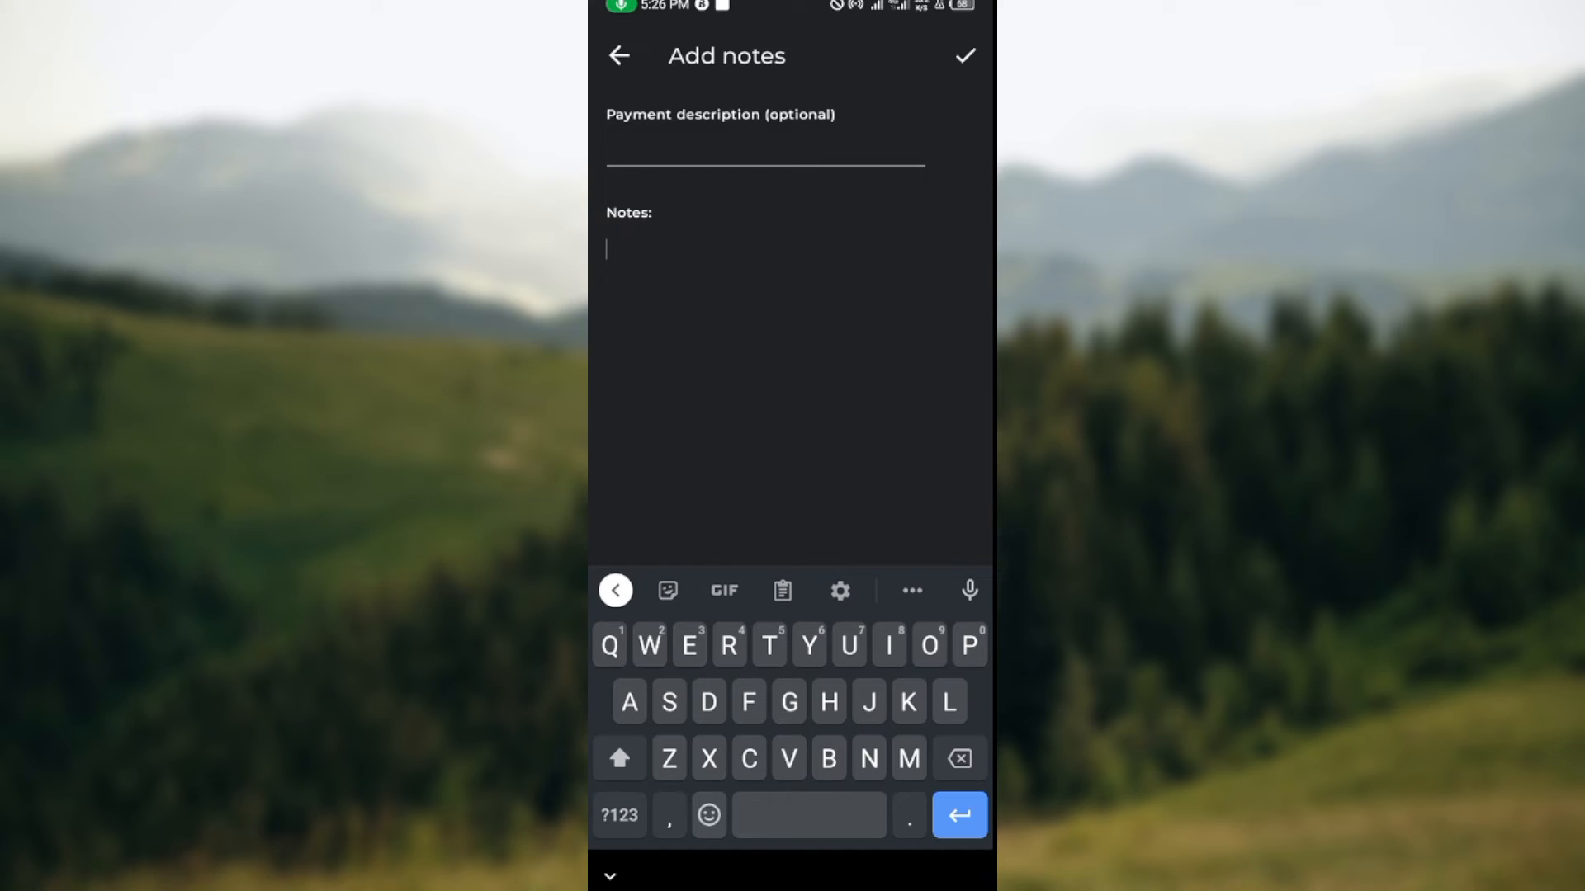
click(620, 56)
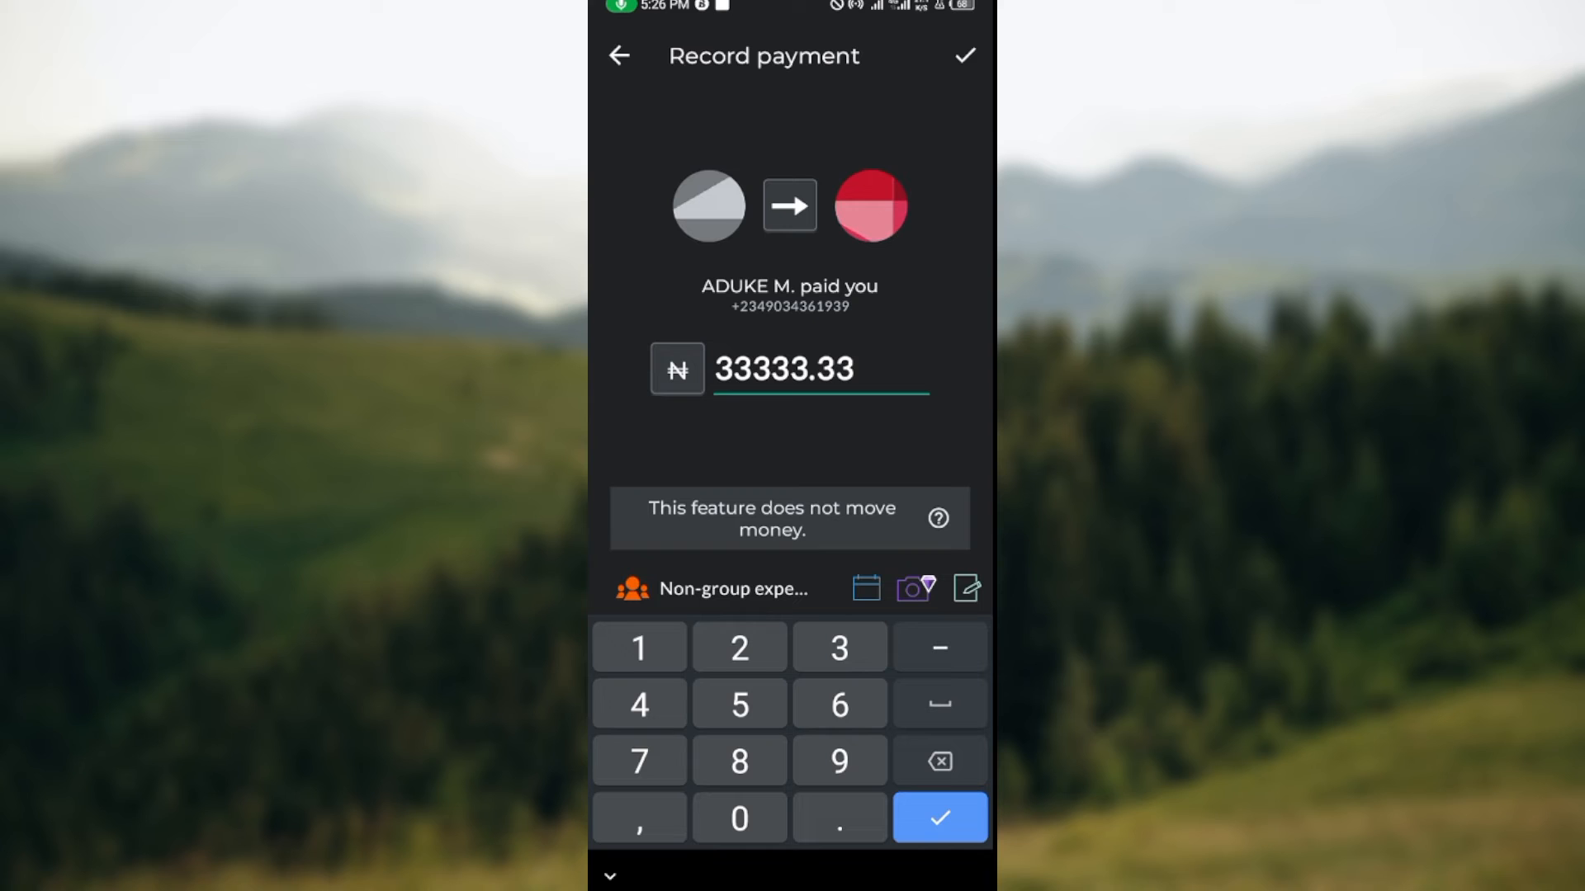
click(964, 55)
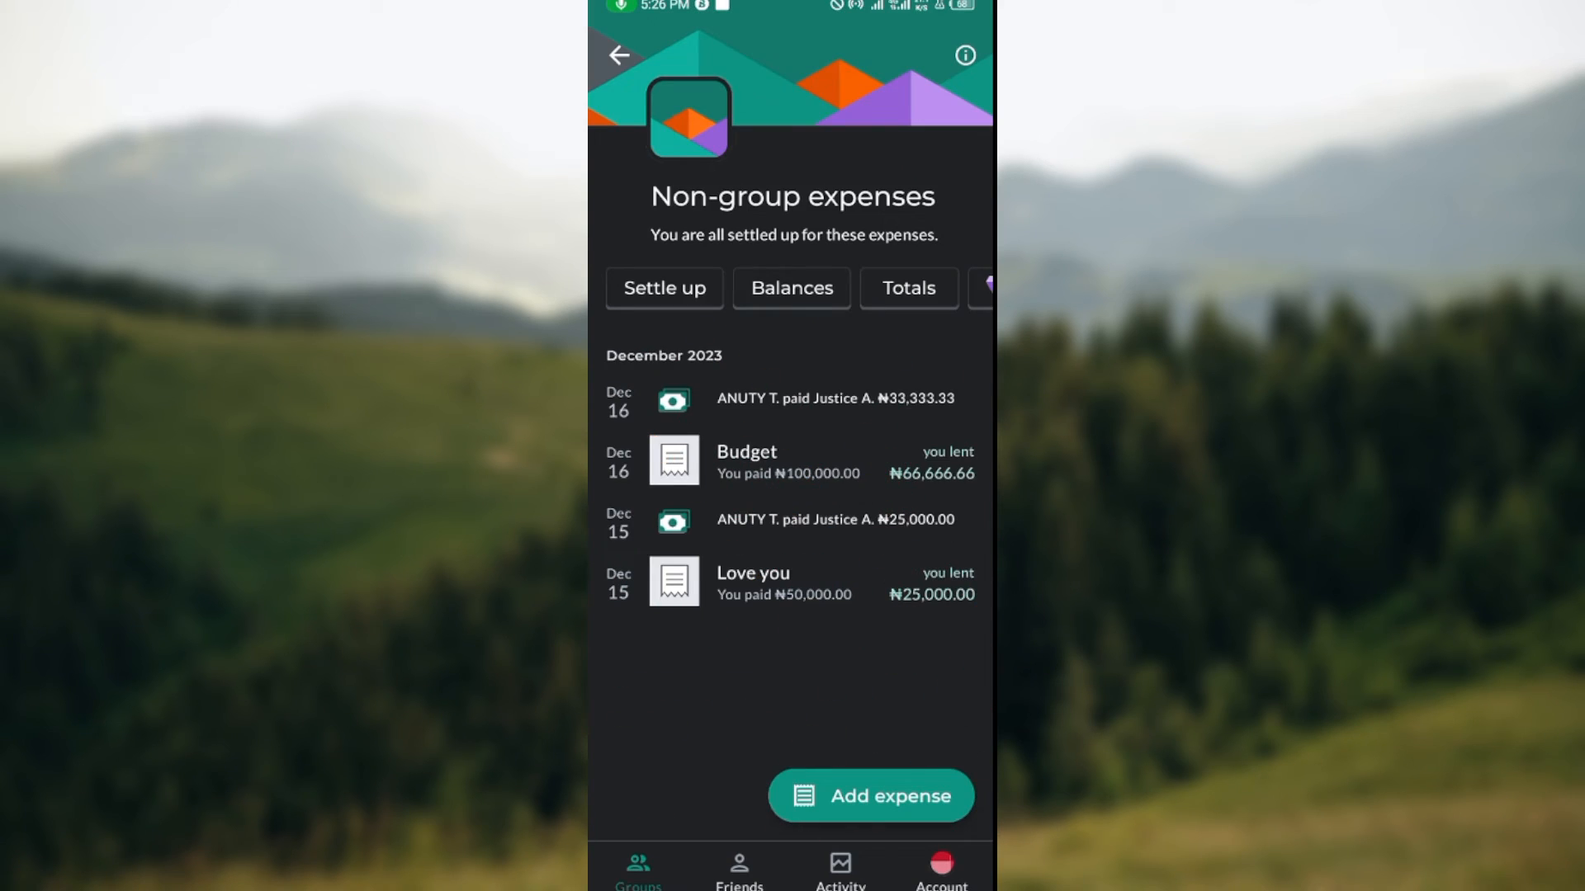